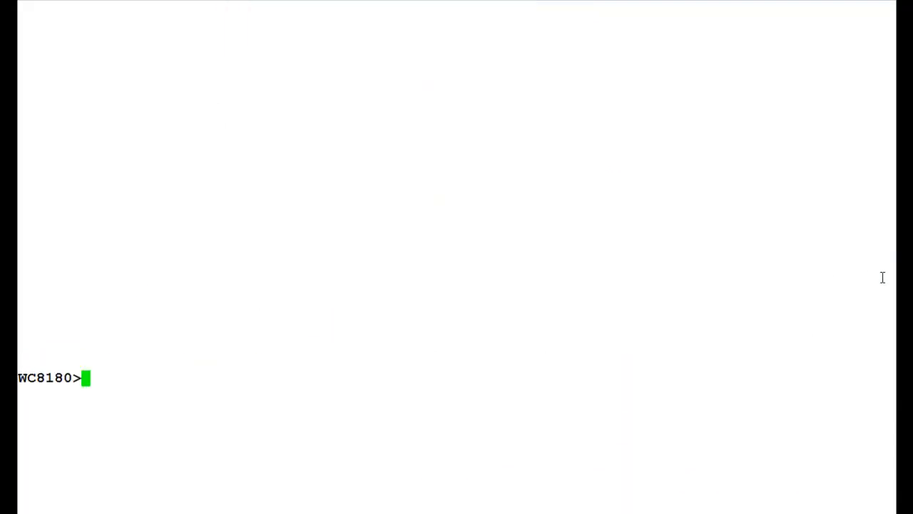
type("en")
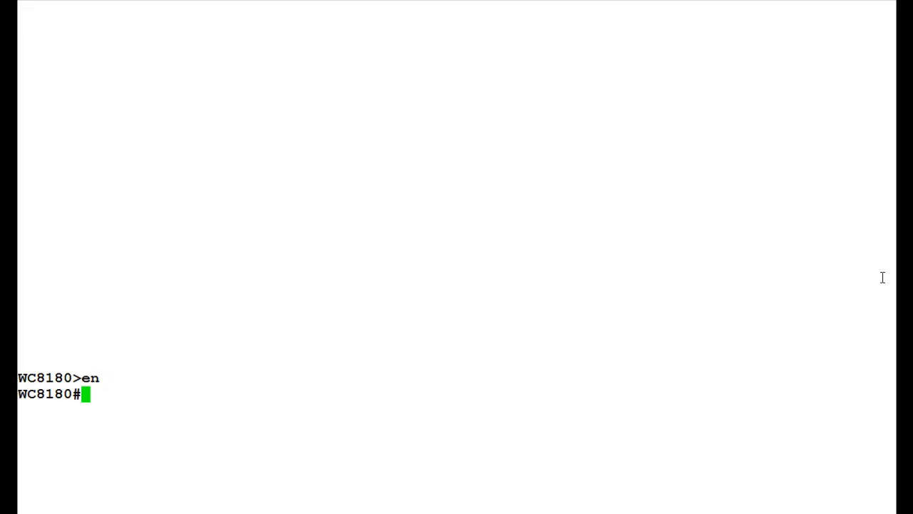
type("config t")
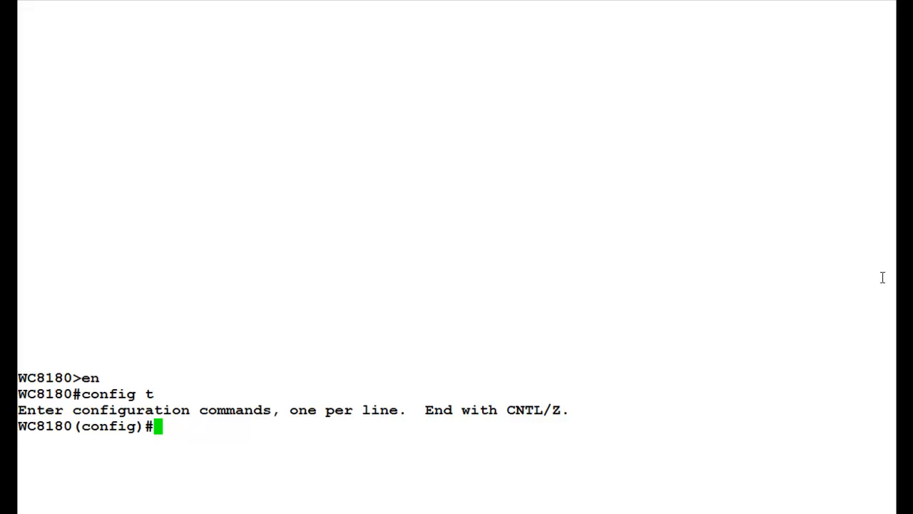
type("ip ipfix enable")
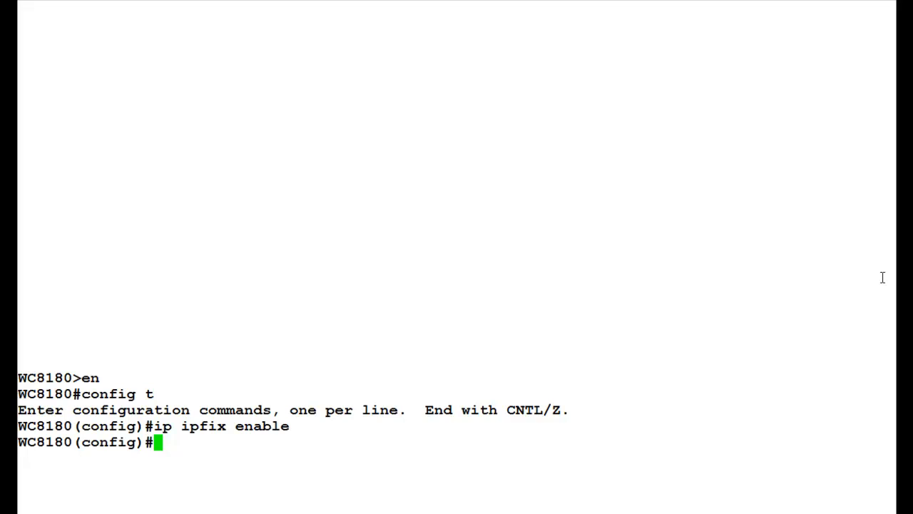
type("interface fastethernet 1")
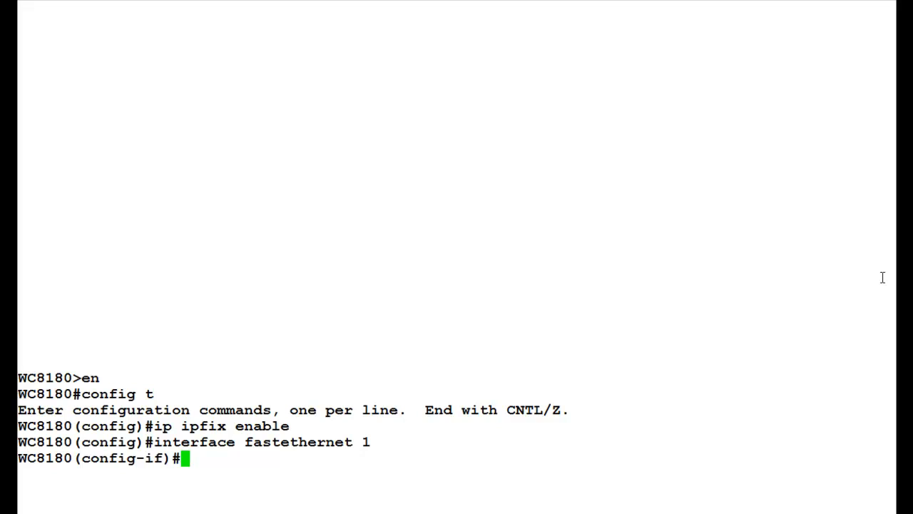
type("ip ipfix enable")
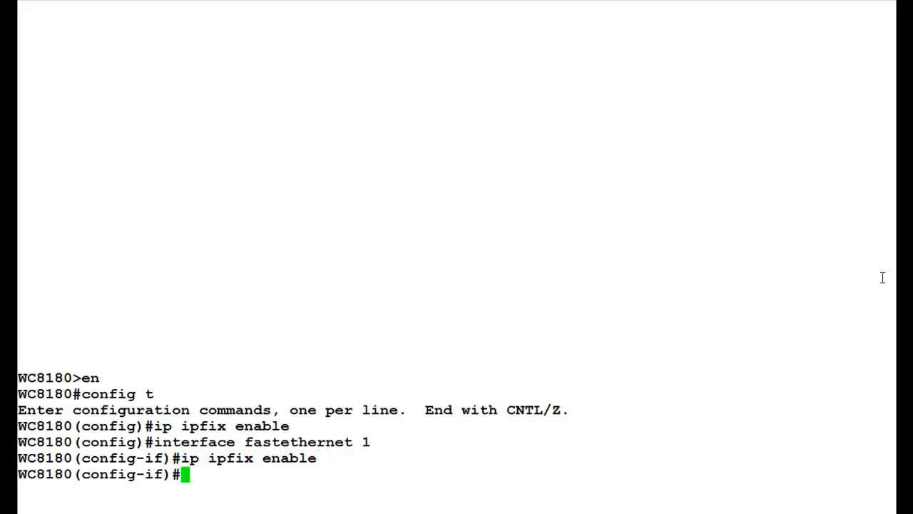
type("sho ip ipfix table sort-by protocol sort-order ascending")
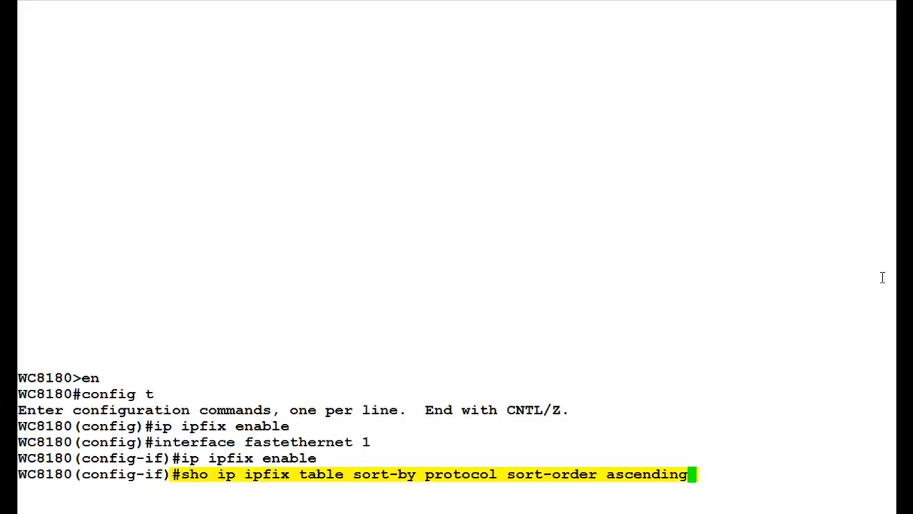